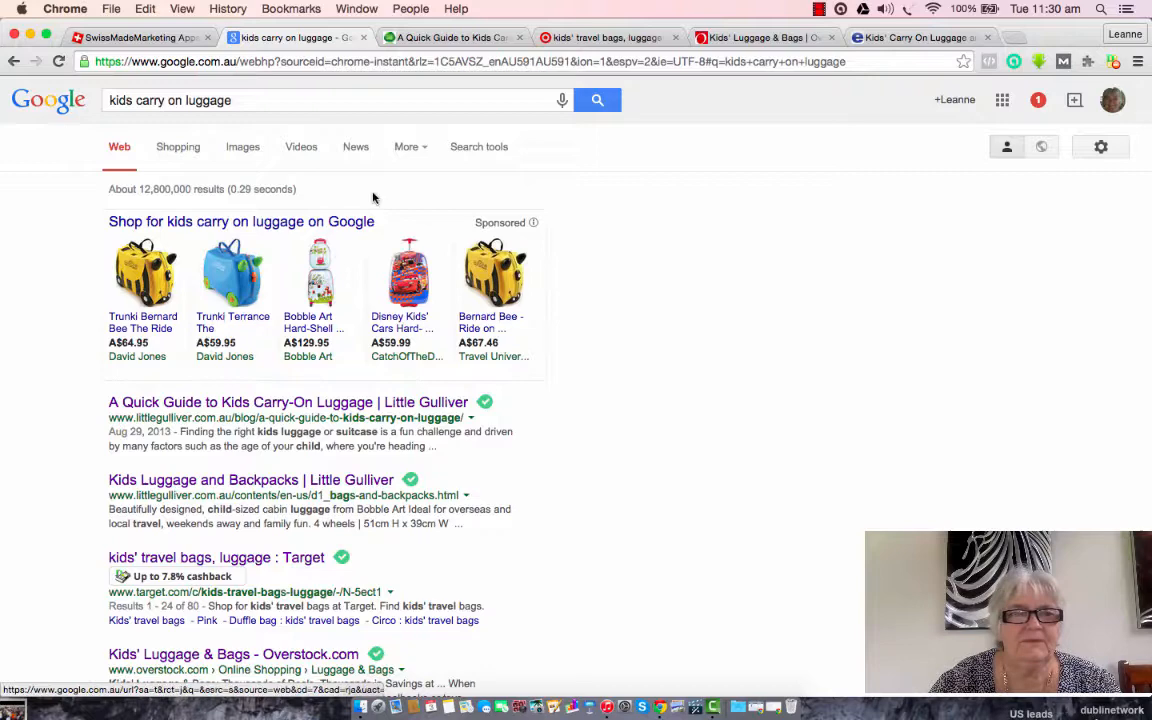
Scroll the kids carry-on luggage results down to eBags' Dubli cashback badge and back up
{"action": "scroll", "scroll_direction": "down", "scroll_amount": 3}
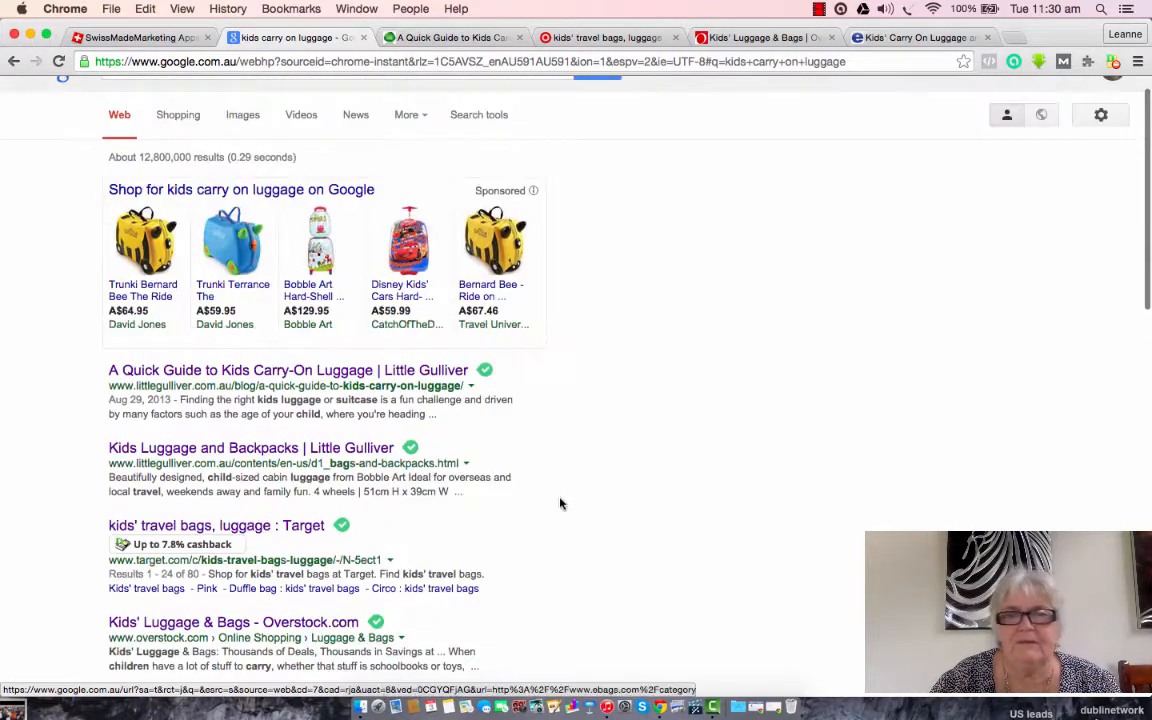
{"action": "mouse_move", "coordinate": [1038, 164]}
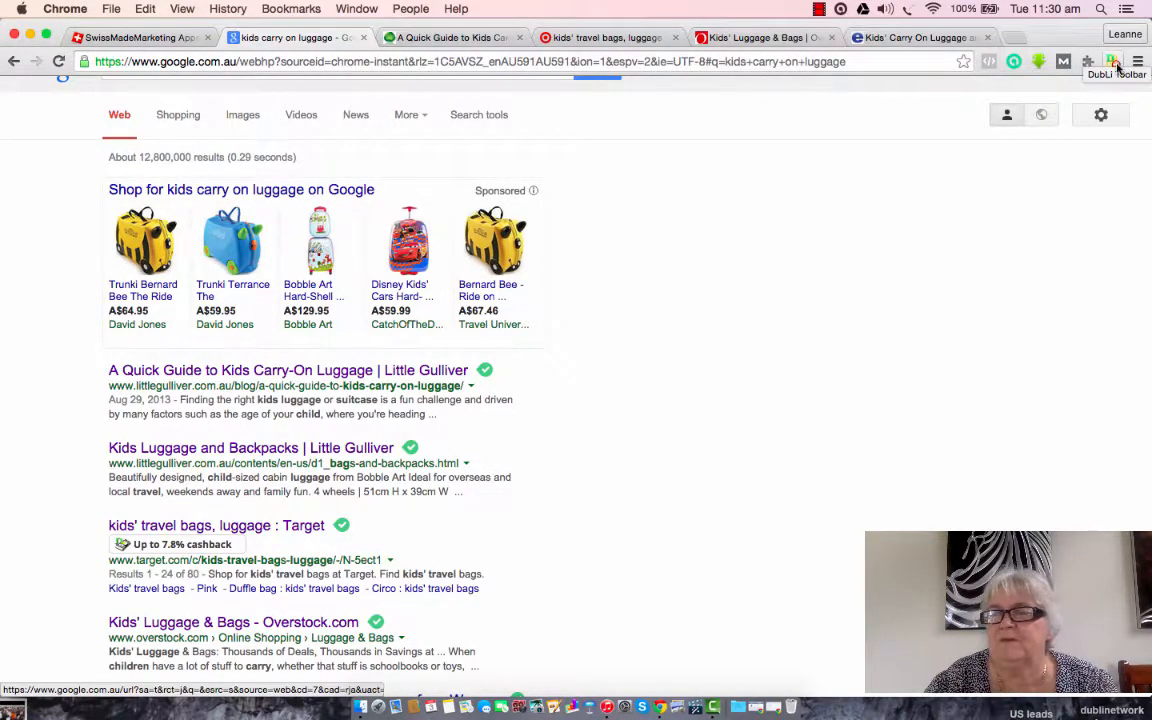
{"action": "mouse_move", "coordinate": [723, 333]}
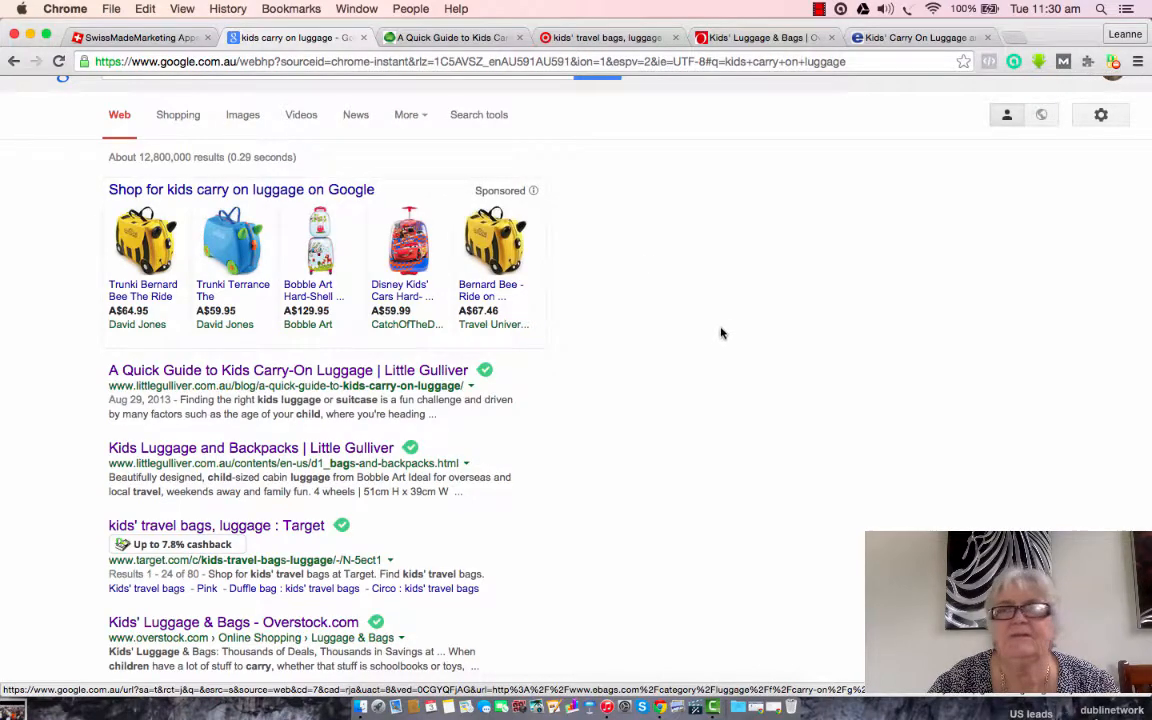
{"action": "scroll", "scroll_direction": "down", "scroll_amount": 3}
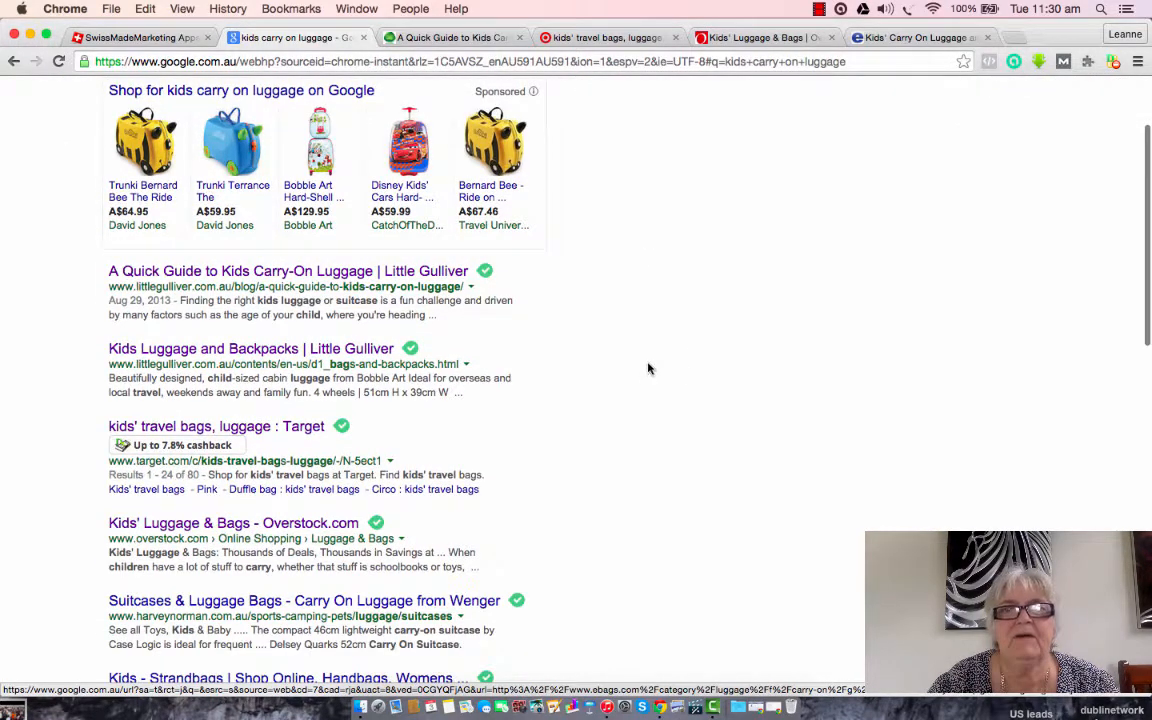
{"action": "mouse_move", "coordinate": [590, 398]}
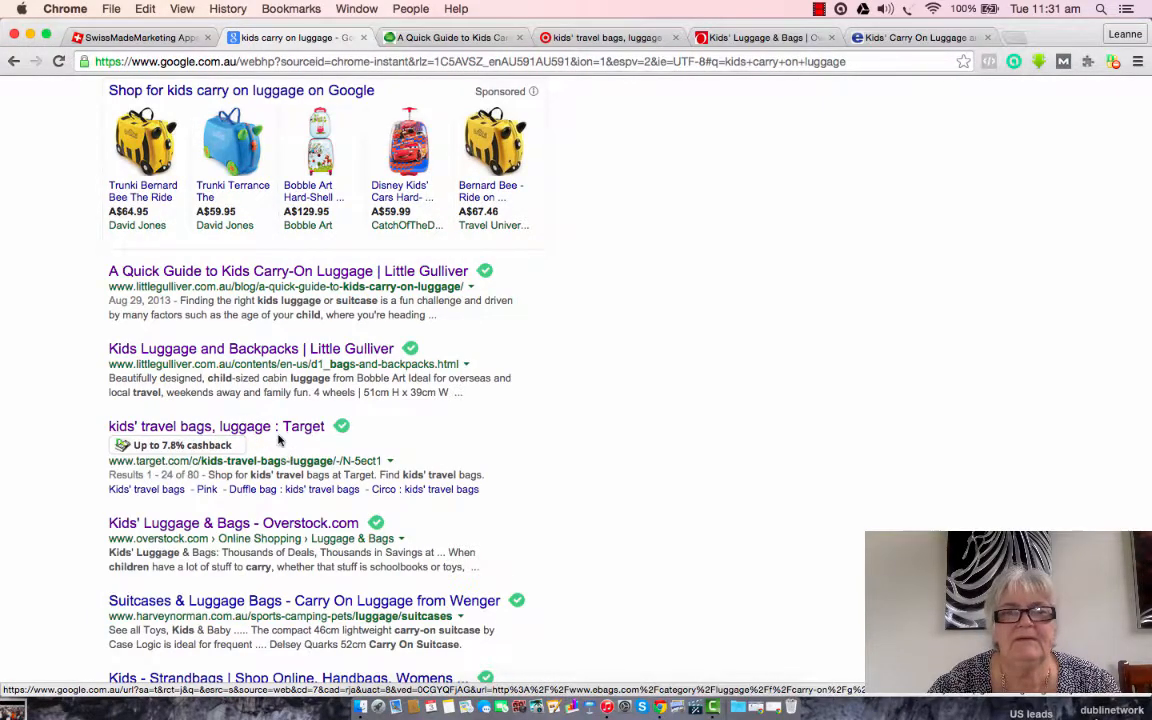
{"action": "scroll", "scroll_direction": "down", "scroll_amount": 3}
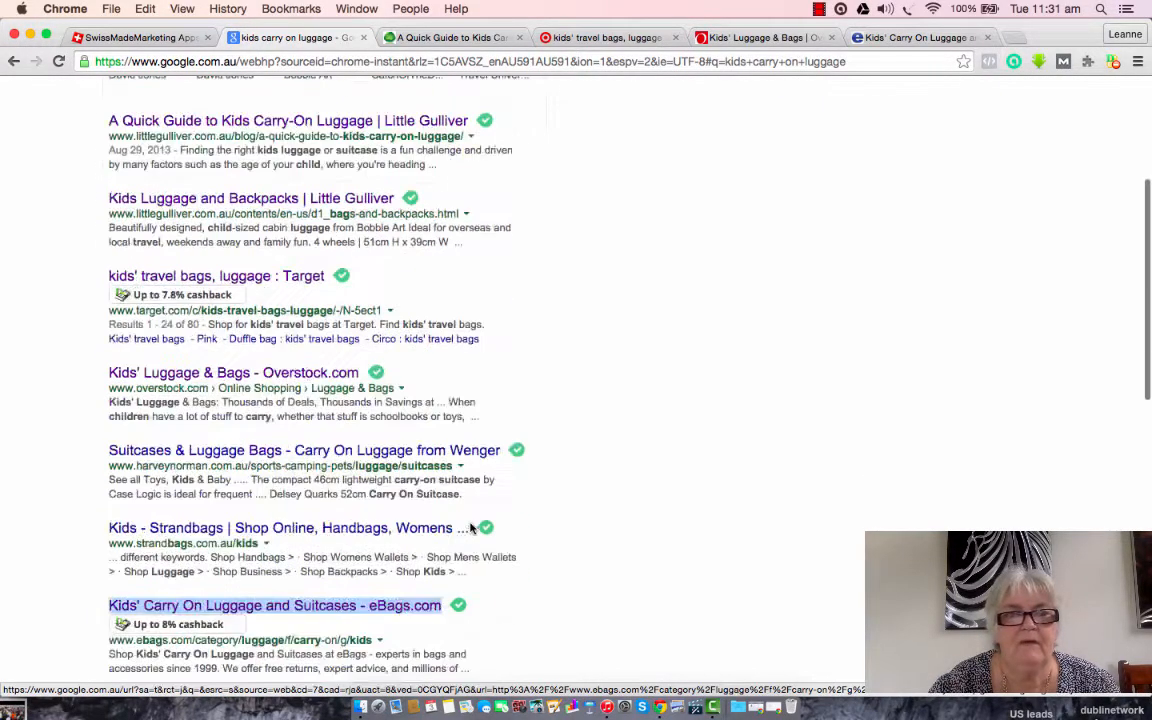
{"action": "scroll", "scroll_direction": "down", "scroll_amount": 3}
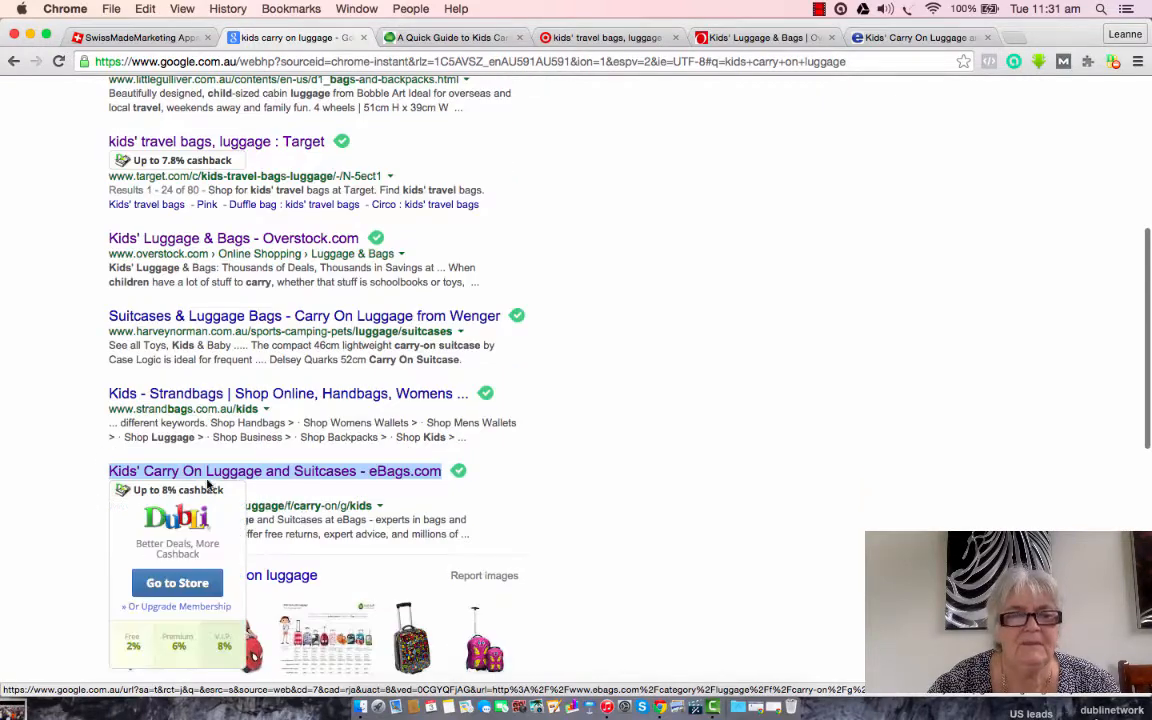
{"action": "mouse_move", "coordinate": [180, 552]}
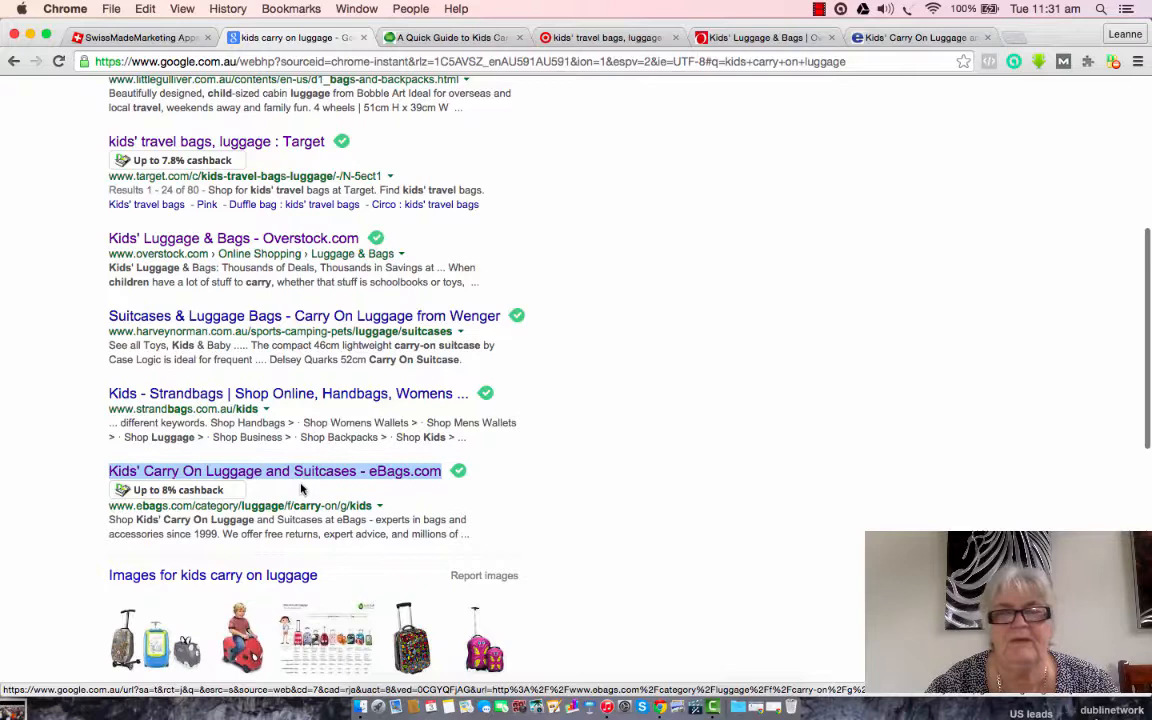
{"action": "mouse_move", "coordinate": [315, 298]}
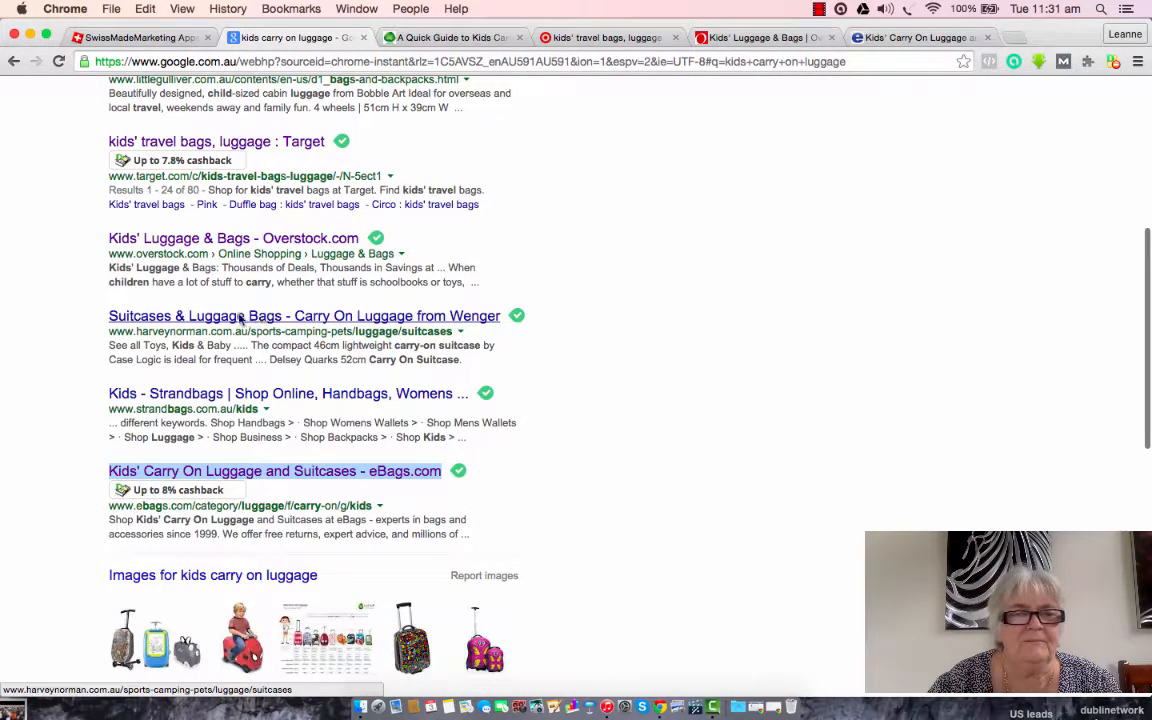
{"action": "mouse_move", "coordinate": [255, 278]}
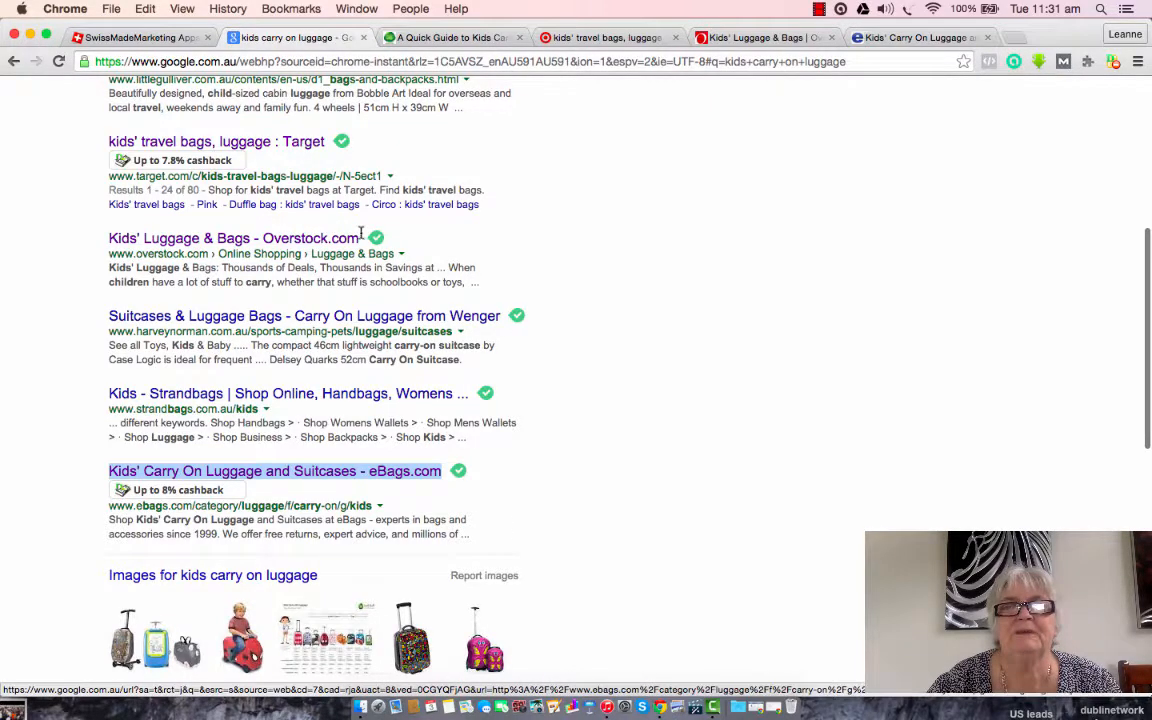
{"action": "mouse_move", "coordinate": [340, 302]}
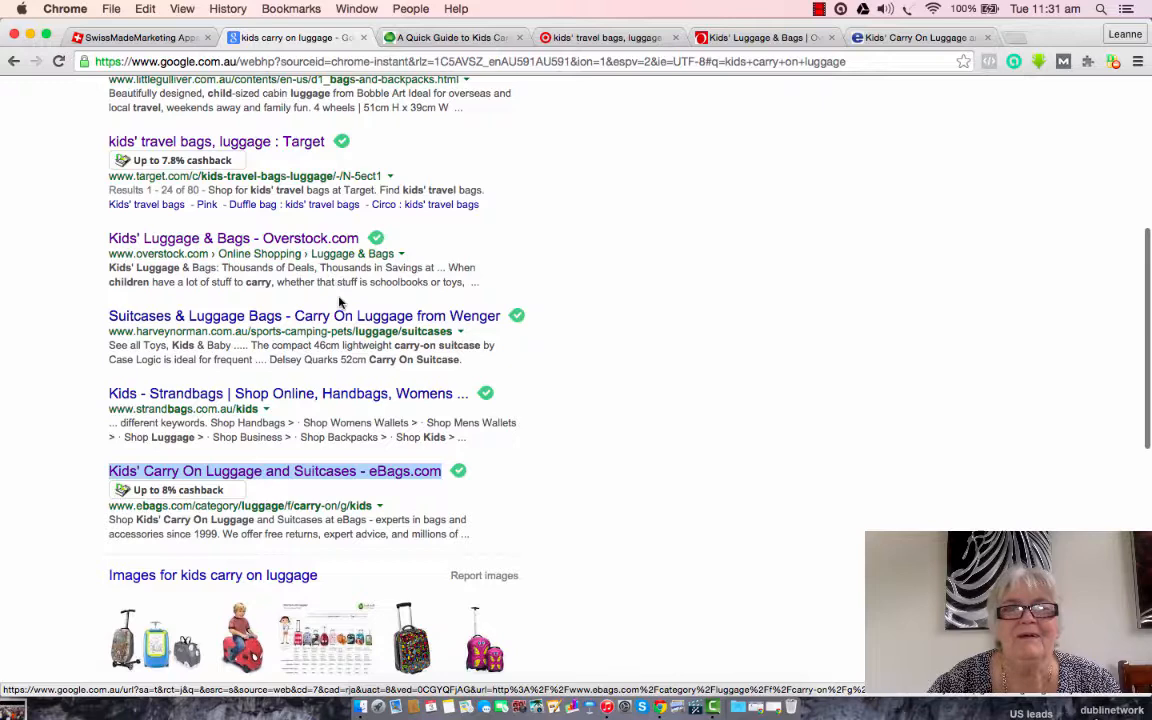
{"action": "mouse_move", "coordinate": [388, 308]}
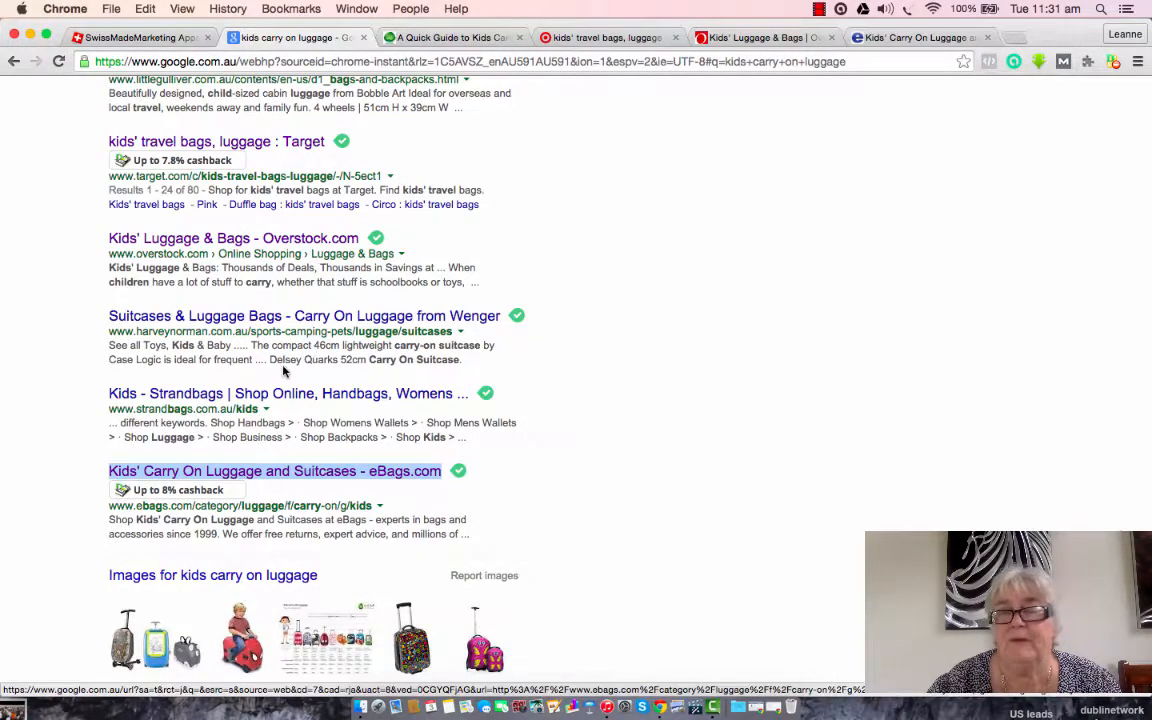
{"action": "mouse_move", "coordinate": [399, 307]}
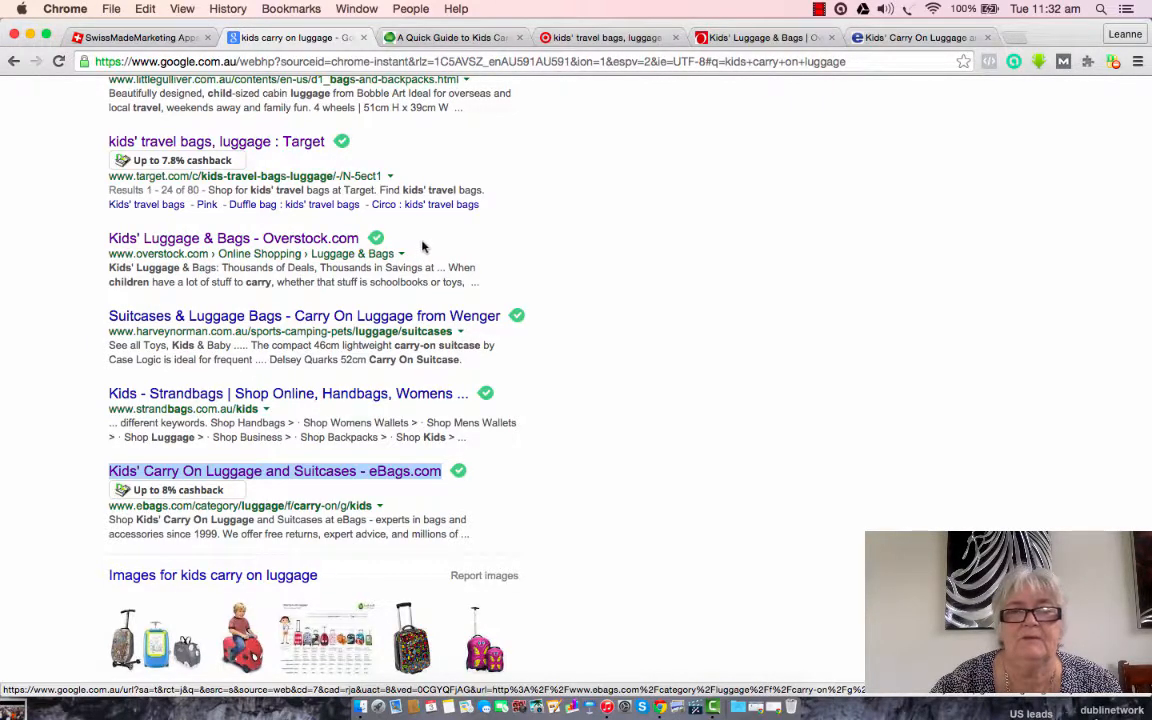
{"action": "scroll", "scroll_direction": "up", "scroll_amount": 3}
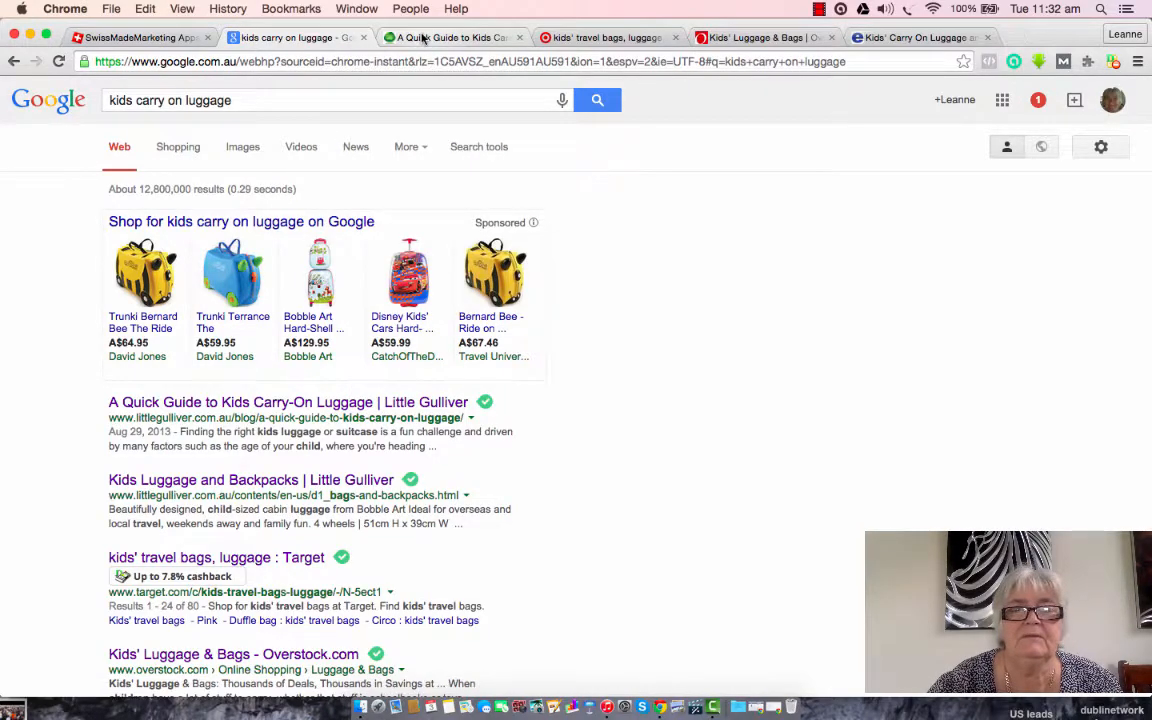
Skim the Little Gulliver carry-on guide tab, then bring up Target's kids' travel bags tab
{"action": "left_click", "coordinate": [288, 402]}
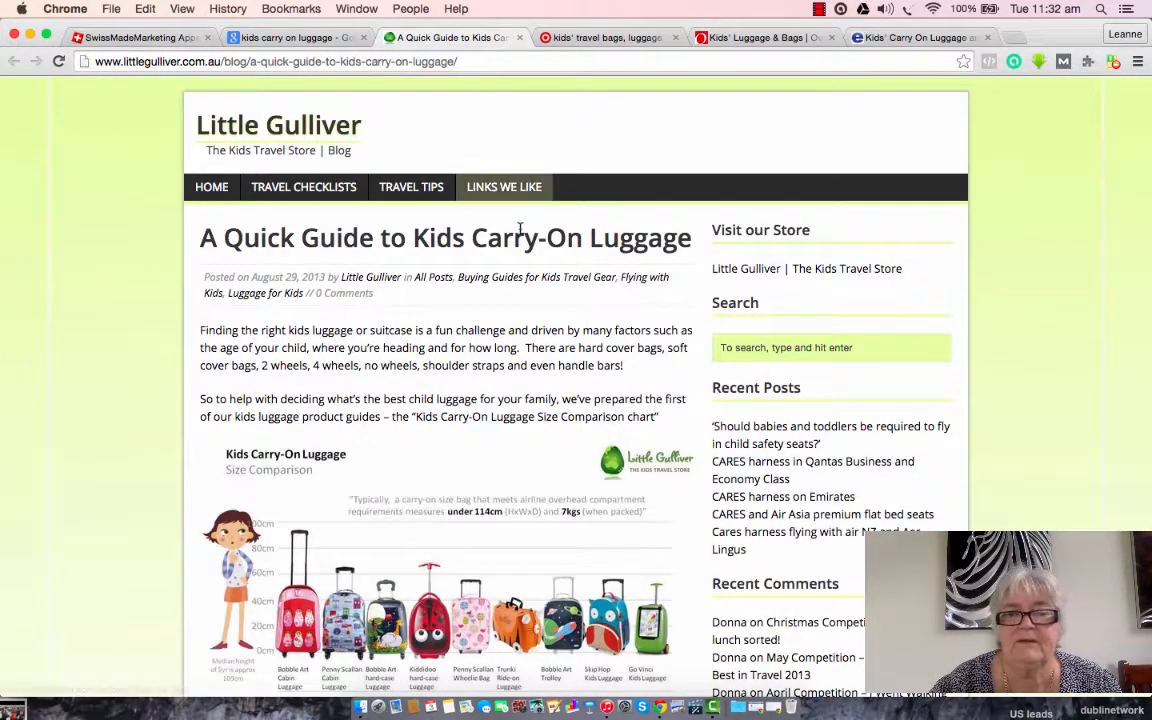
{"action": "scroll", "scroll_direction": "down", "scroll_amount": 3}
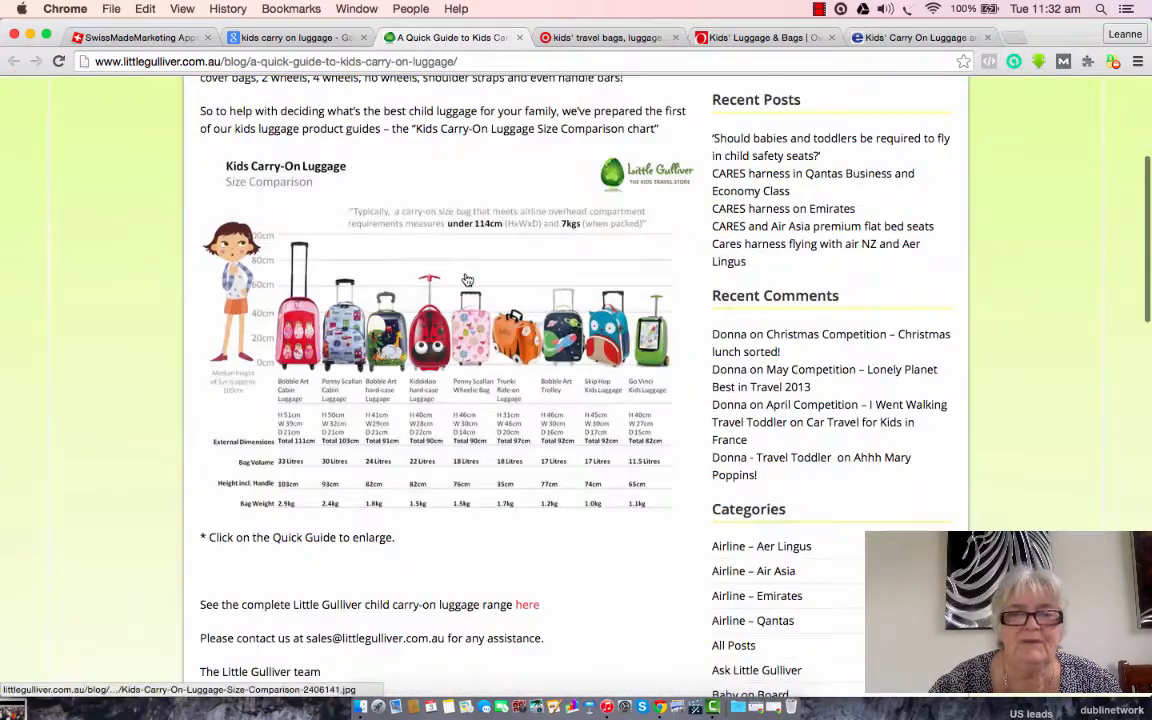
{"action": "scroll", "scroll_direction": "up", "scroll_amount": 3}
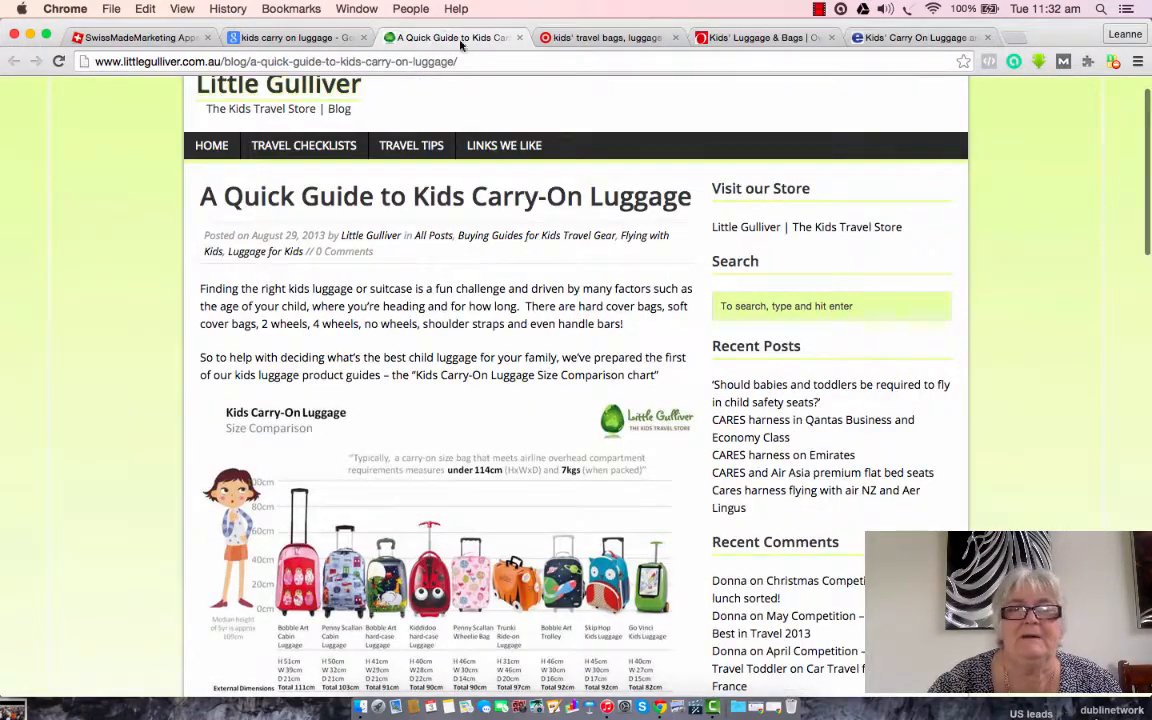
{"action": "left_click", "coordinate": [605, 37]}
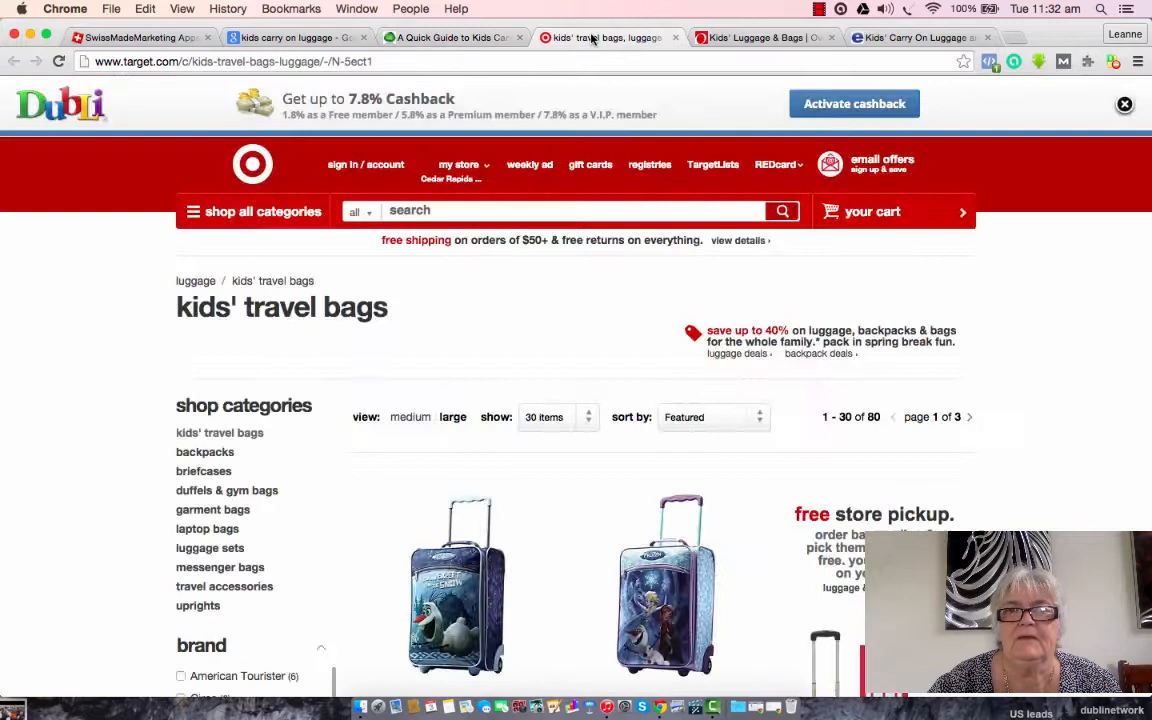
{"action": "mouse_move", "coordinate": [567, 294]}
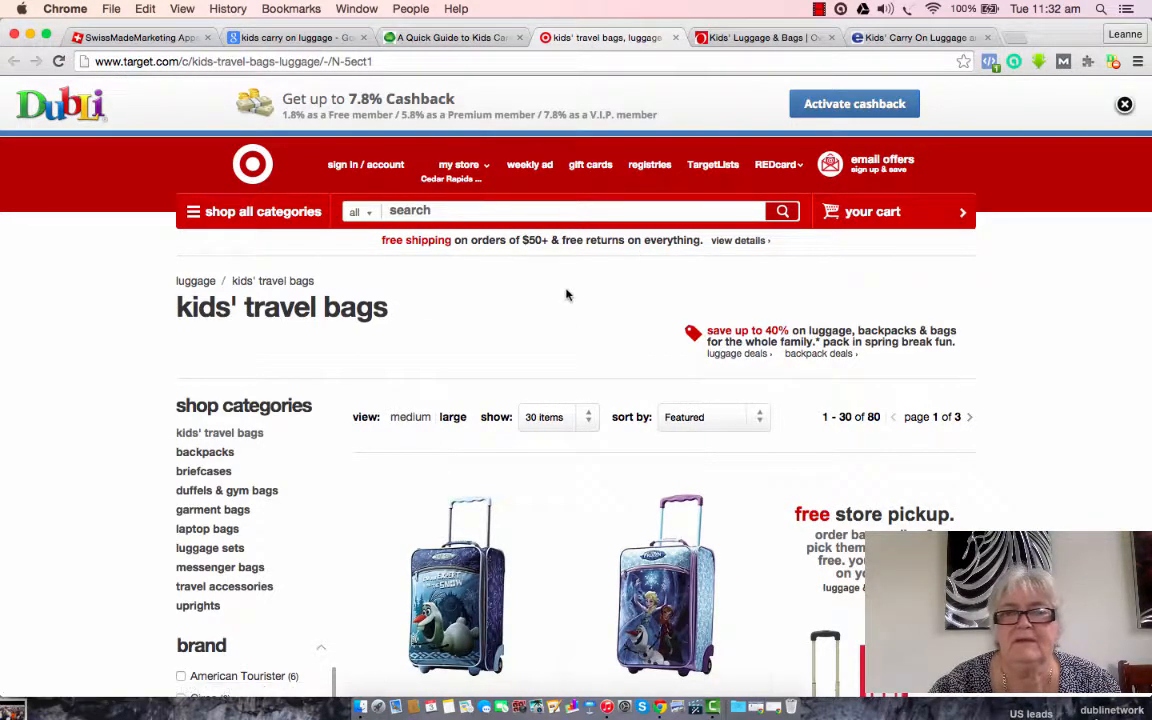
{"action": "mouse_move", "coordinate": [755, 28]}
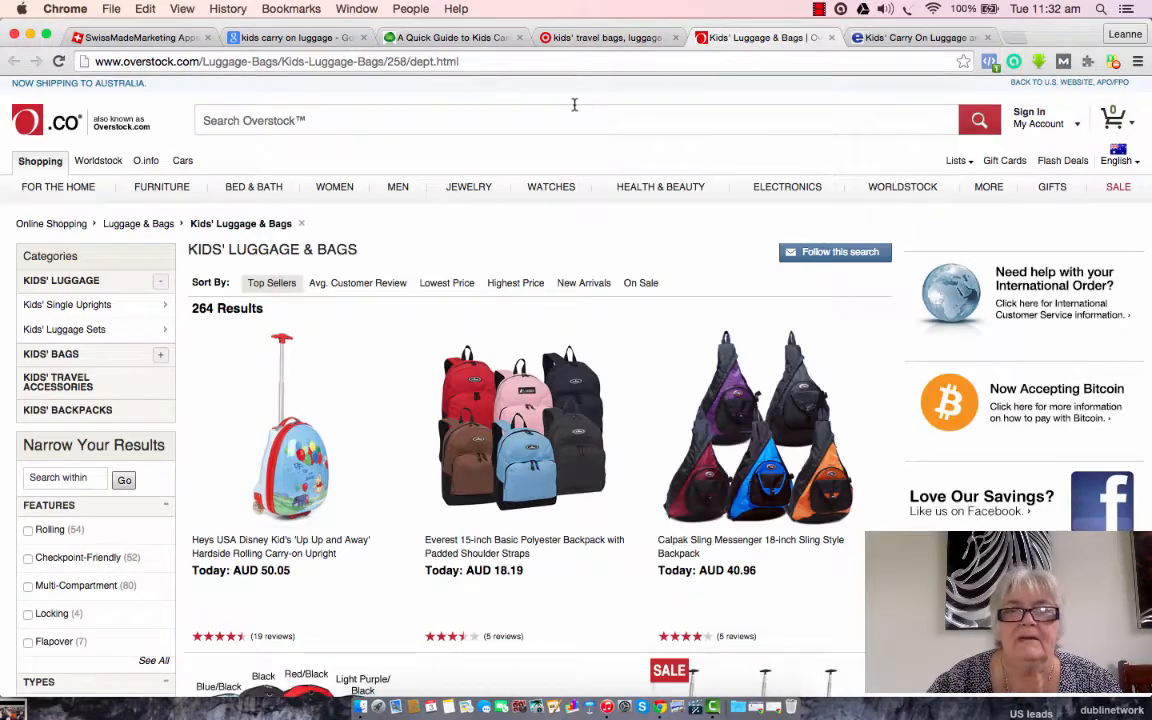
{"action": "mouse_move", "coordinate": [545, 258]}
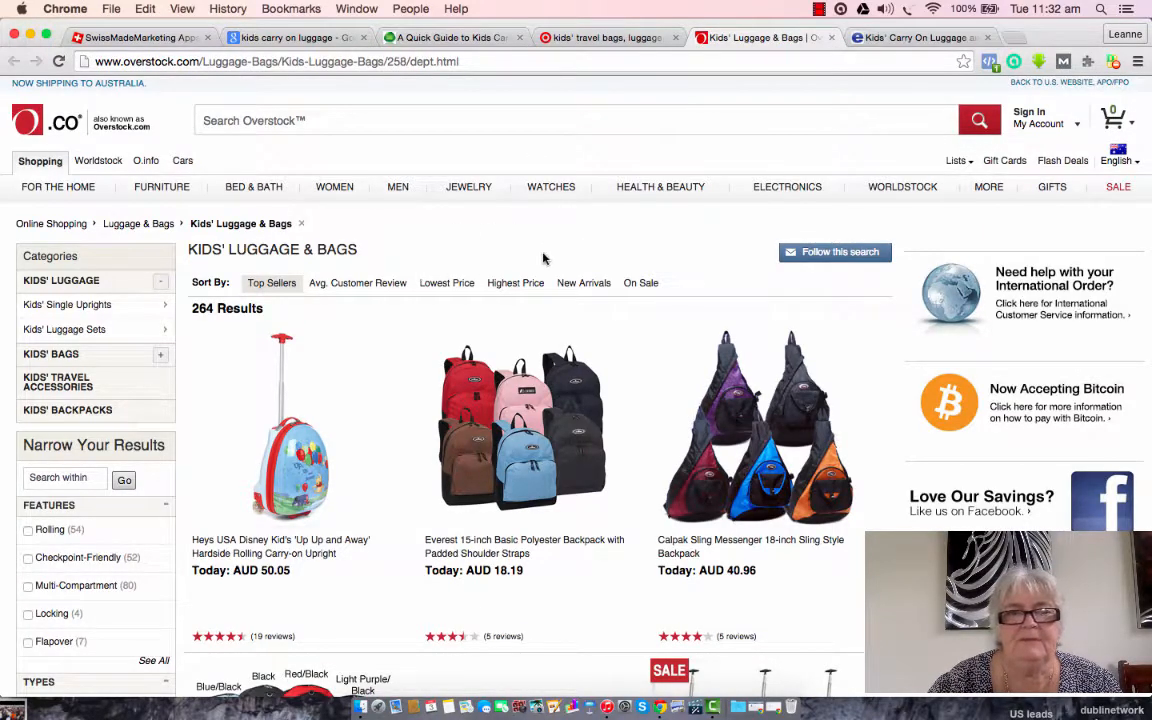
{"action": "mouse_move", "coordinate": [529, 205]}
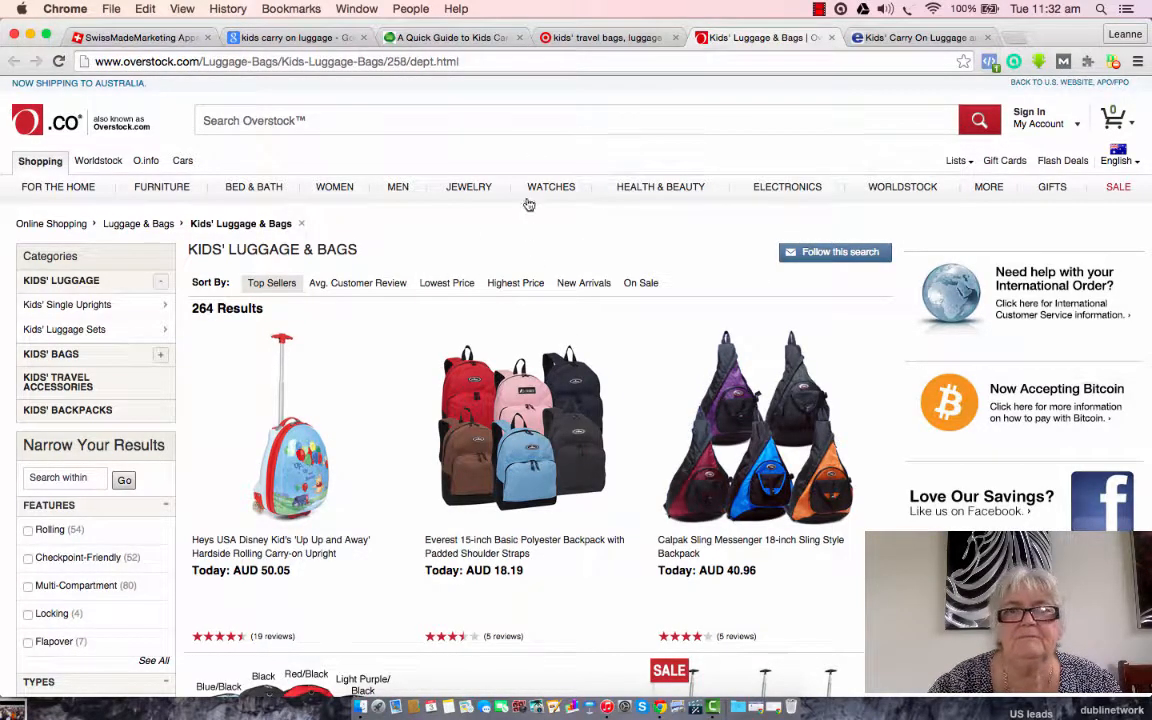
Return to the Google results, then switch to the eBags Kids' Carry On Luggage page
{"action": "left_click", "coordinate": [290, 37]}
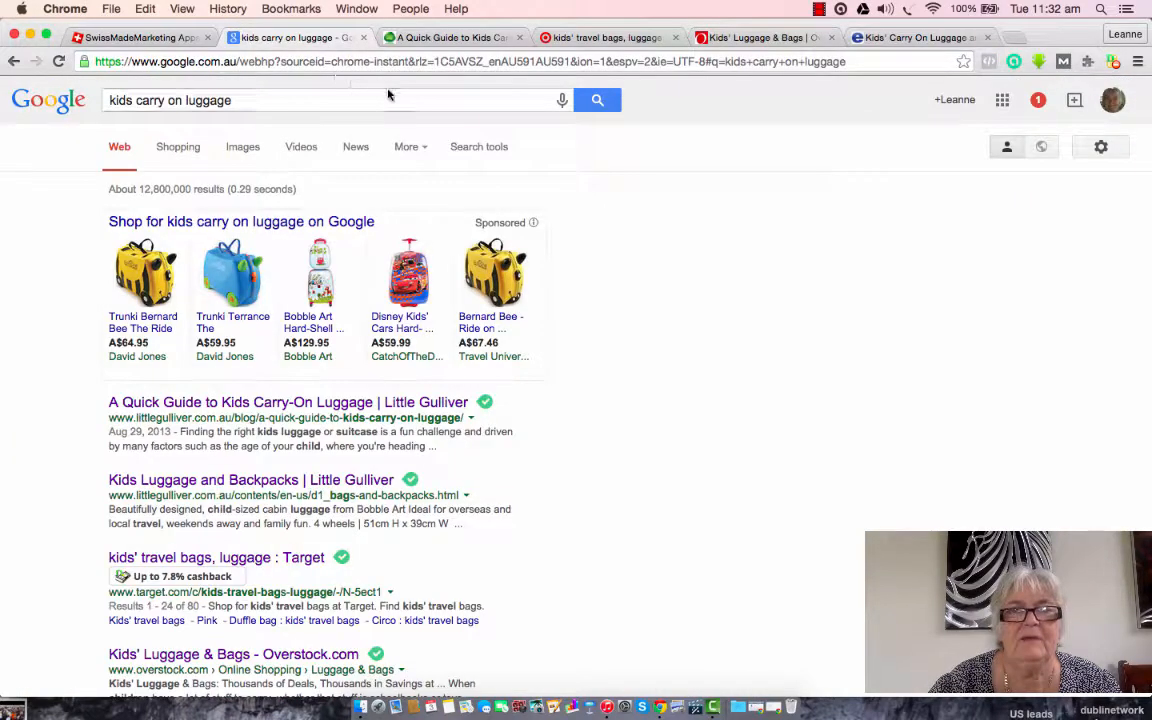
{"action": "mouse_move", "coordinate": [360, 122]}
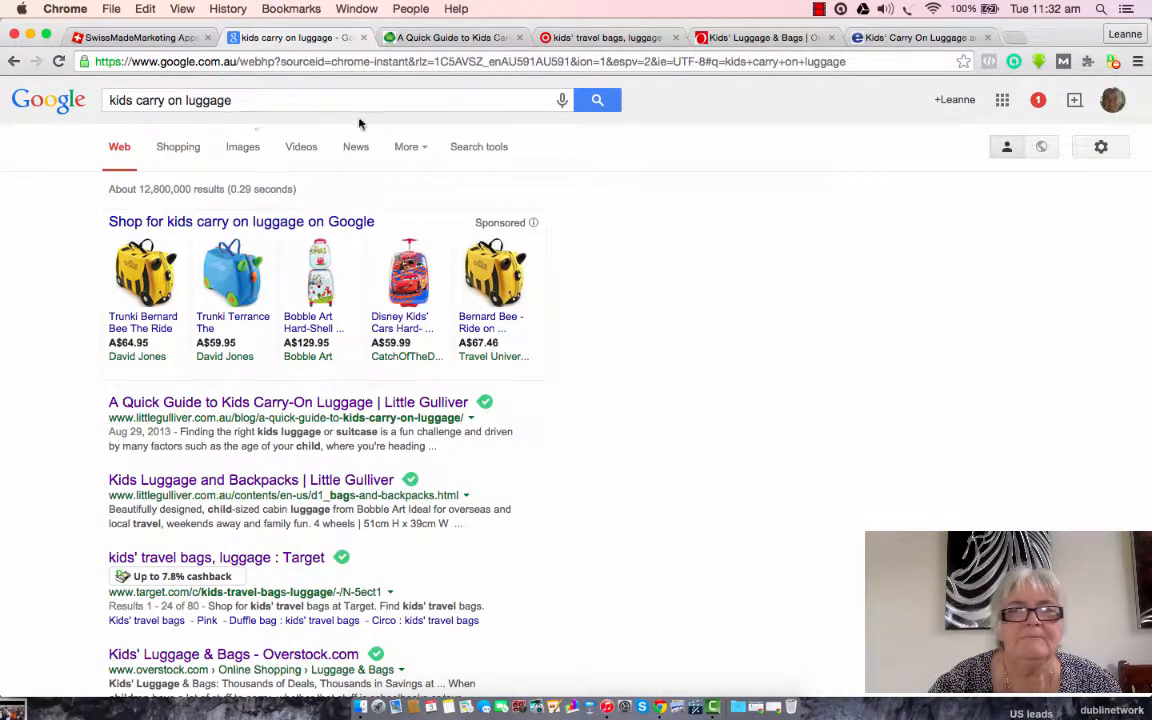
{"action": "left_click", "coordinate": [915, 37]}
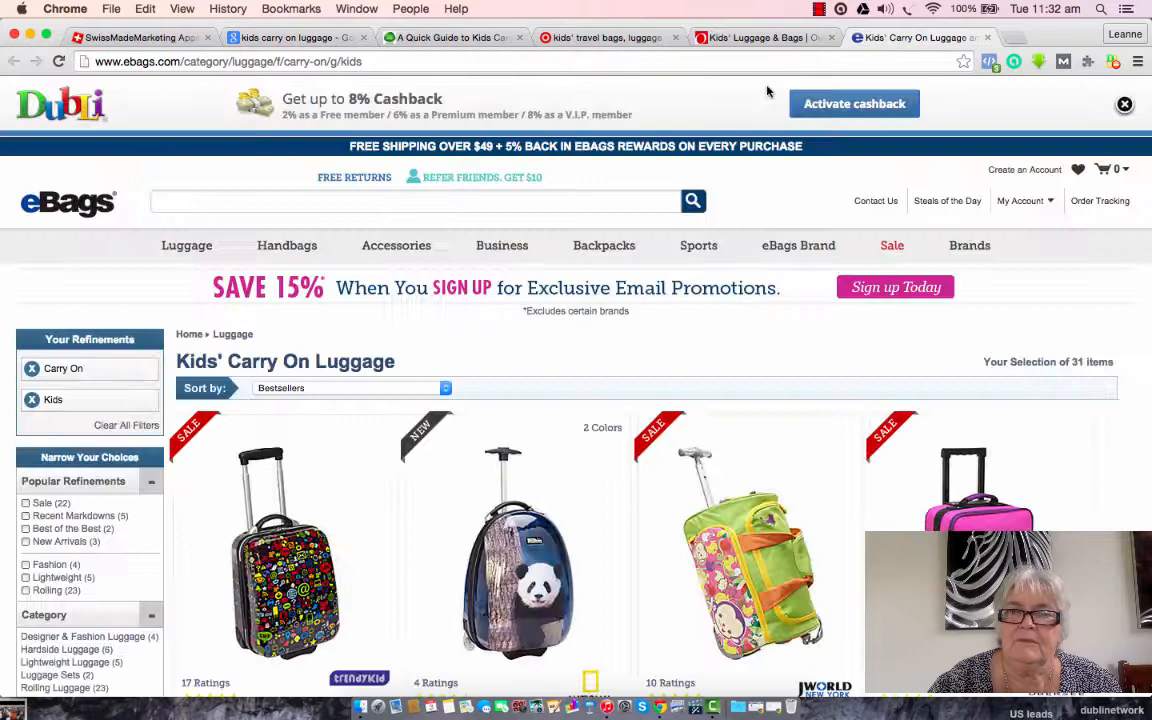
{"action": "scroll", "scroll_direction": "down", "scroll_amount": 3}
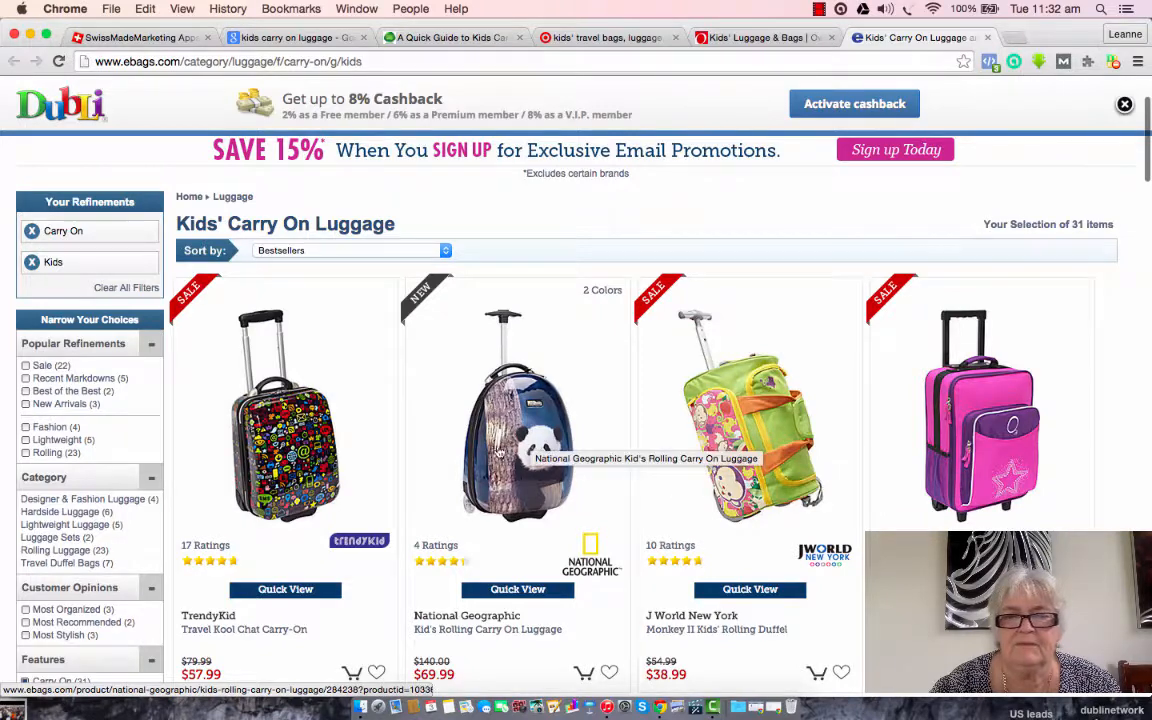
{"action": "mouse_move", "coordinate": [605, 383]}
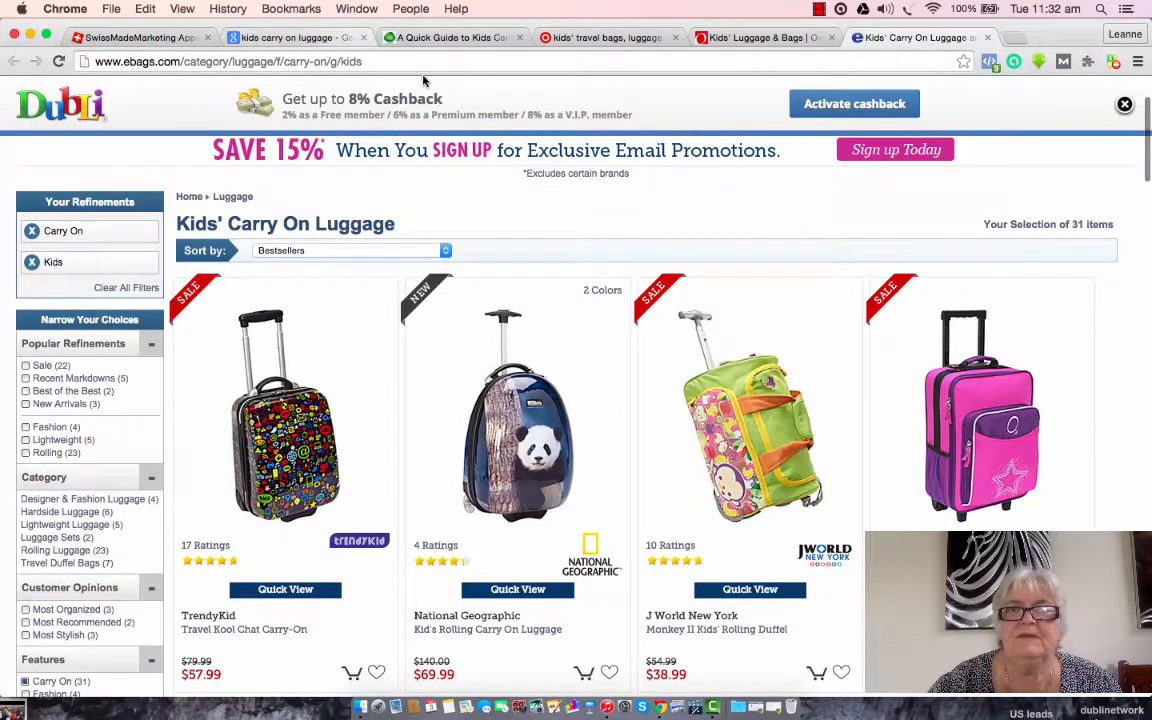
{"action": "mouse_move", "coordinate": [589, 191]}
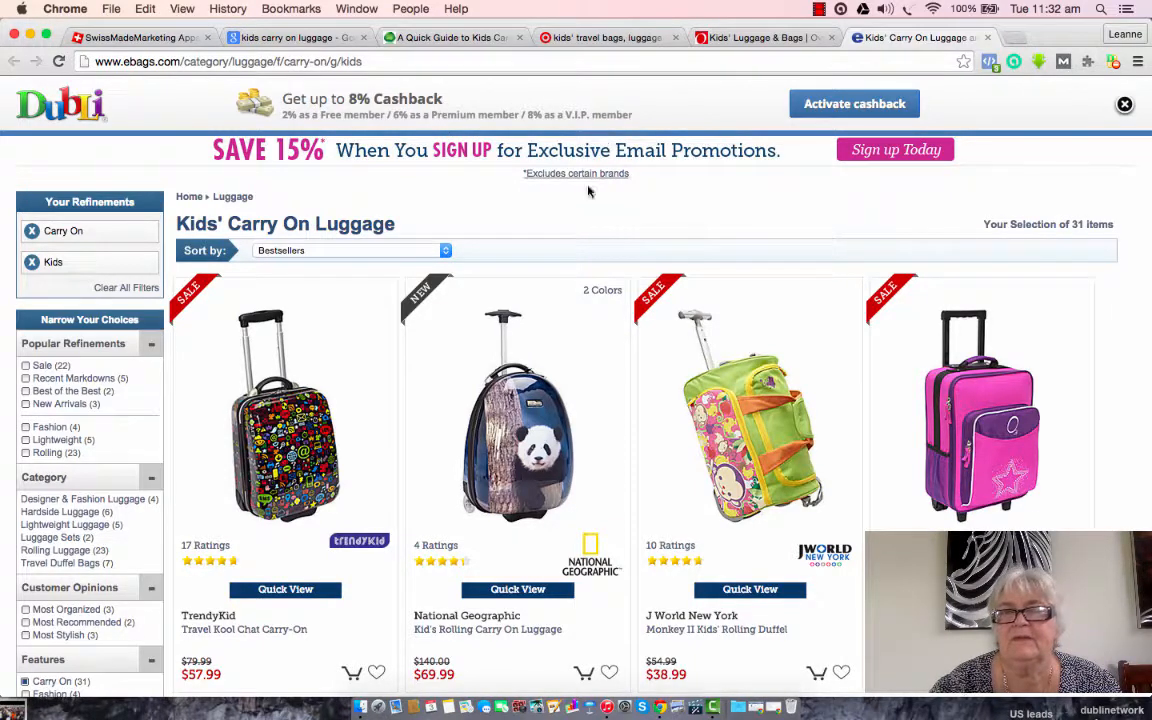
{"action": "mouse_move", "coordinate": [740, 231]}
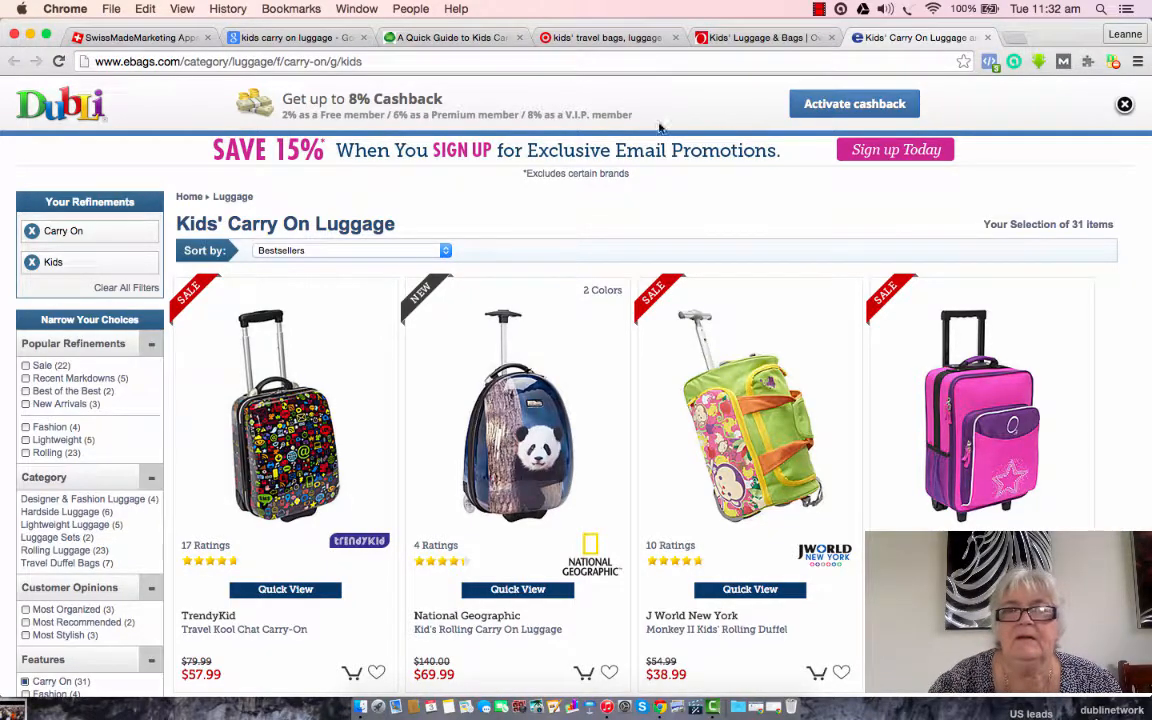
{"action": "mouse_move", "coordinate": [596, 347]}
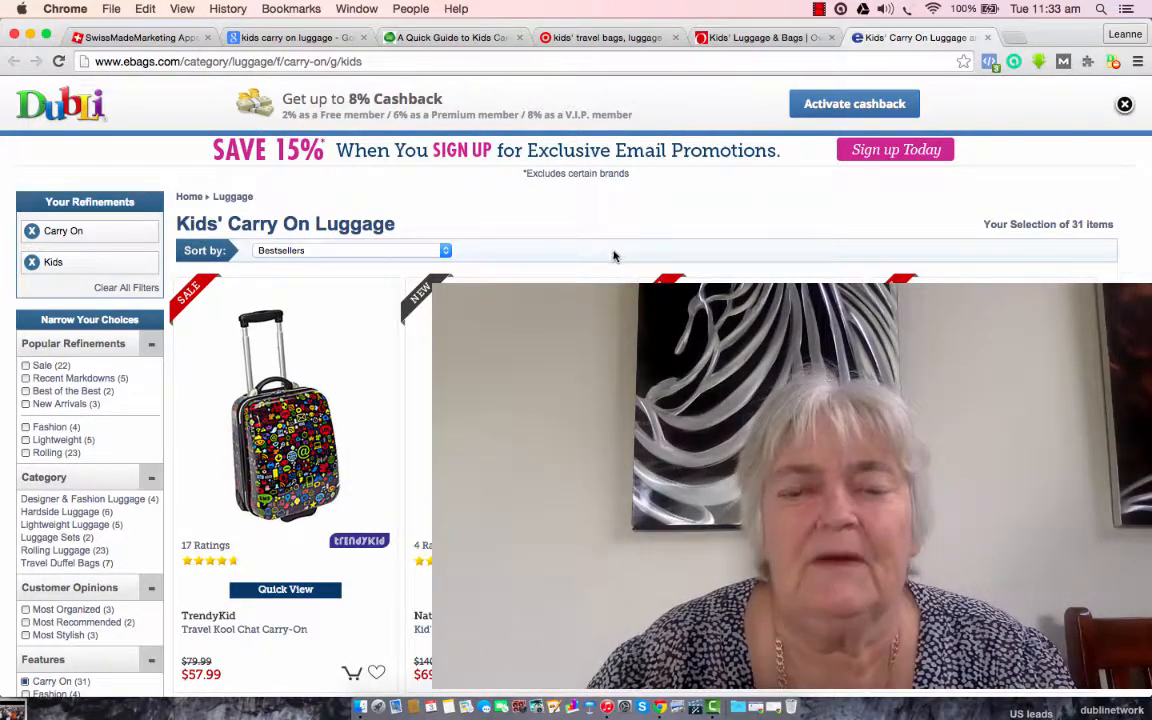
{"action": "mouse_move", "coordinate": [588, 217]}
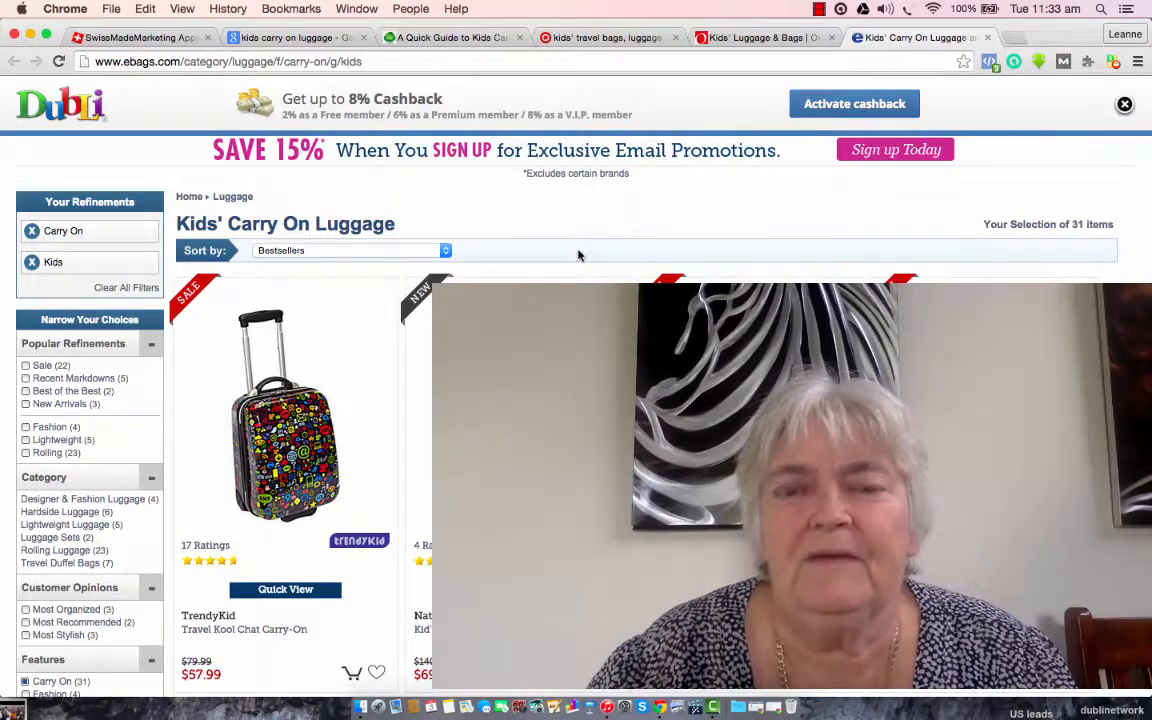
{"action": "mouse_move", "coordinate": [600, 222]}
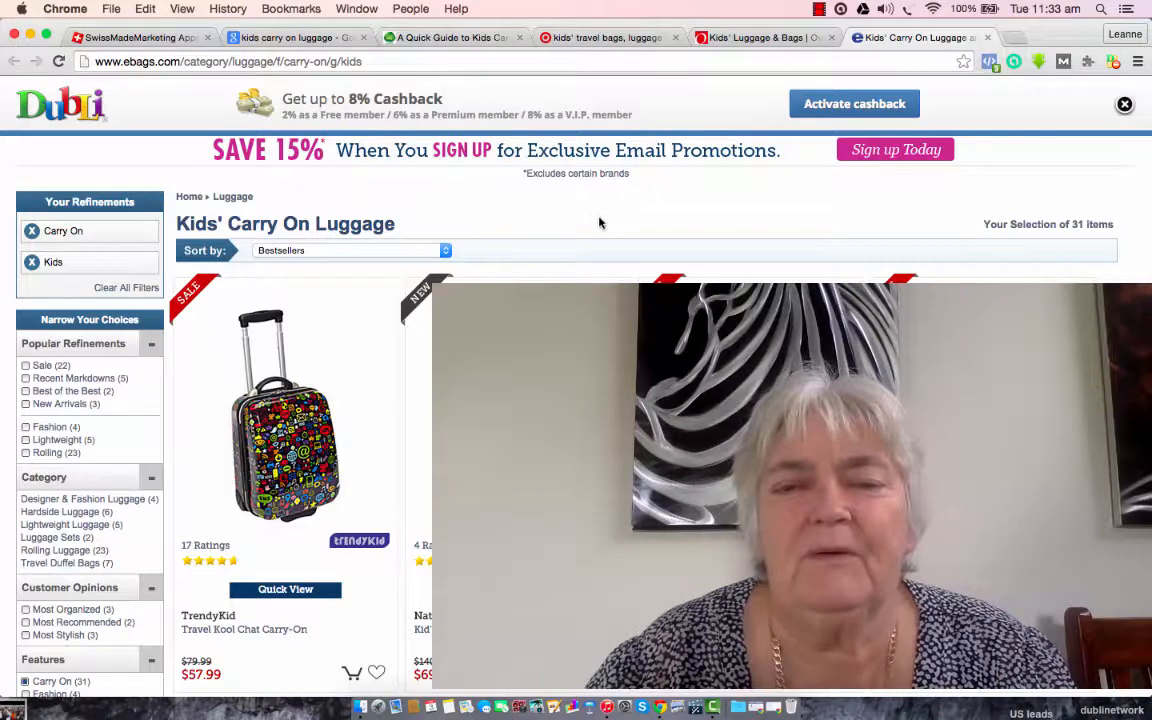
{"action": "mouse_move", "coordinate": [543, 247]}
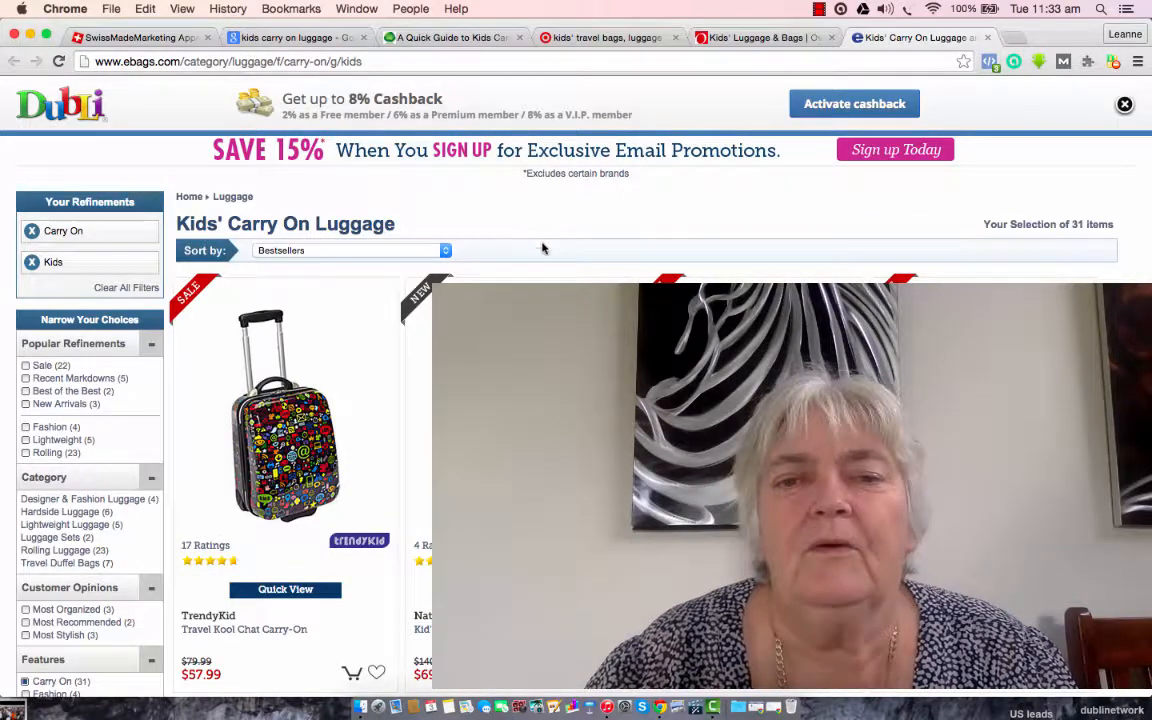
{"action": "mouse_move", "coordinate": [622, 239]}
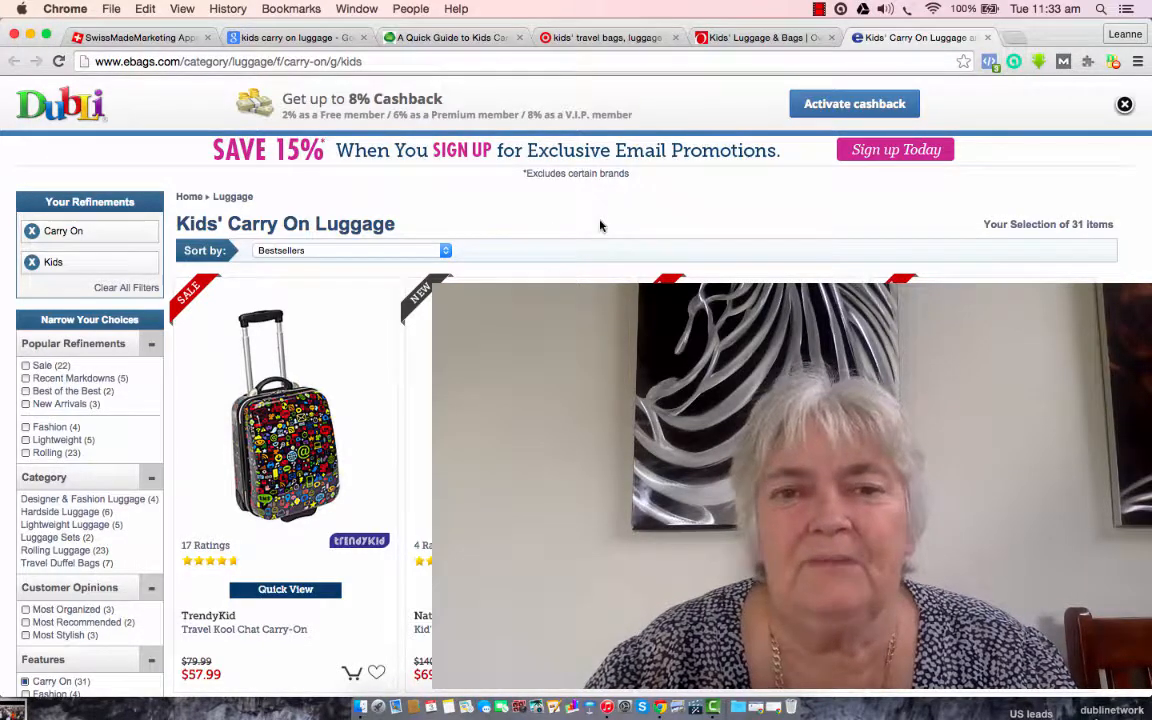
{"action": "mouse_move", "coordinate": [557, 241]}
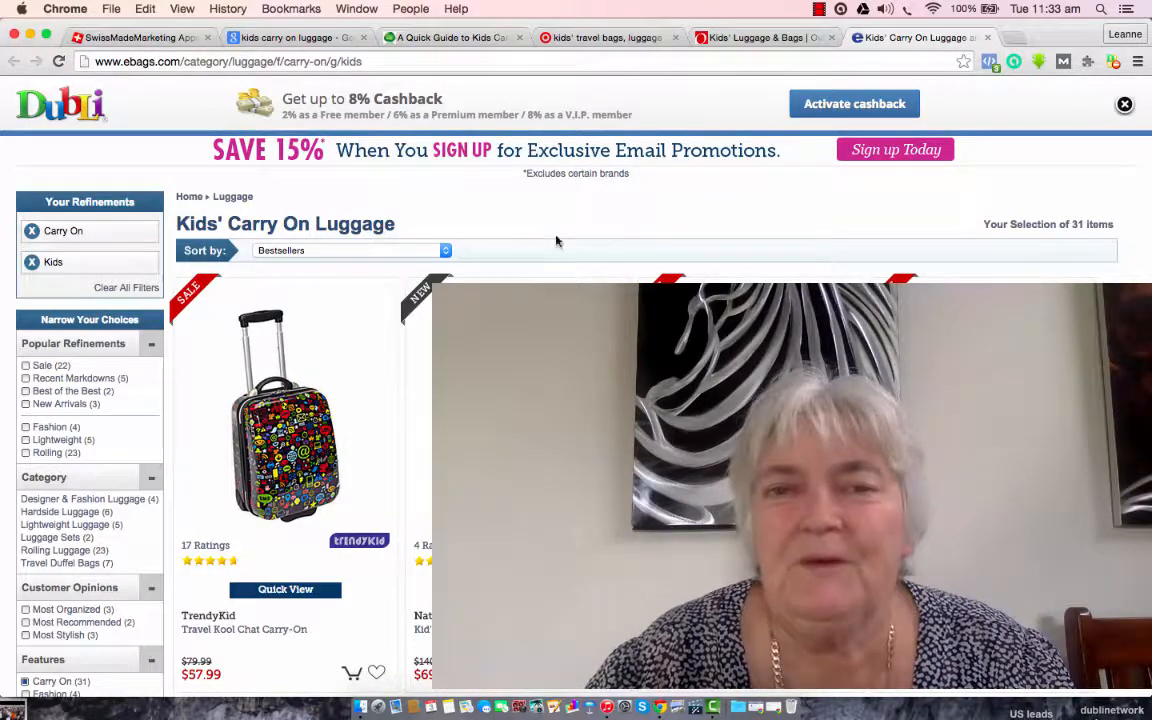